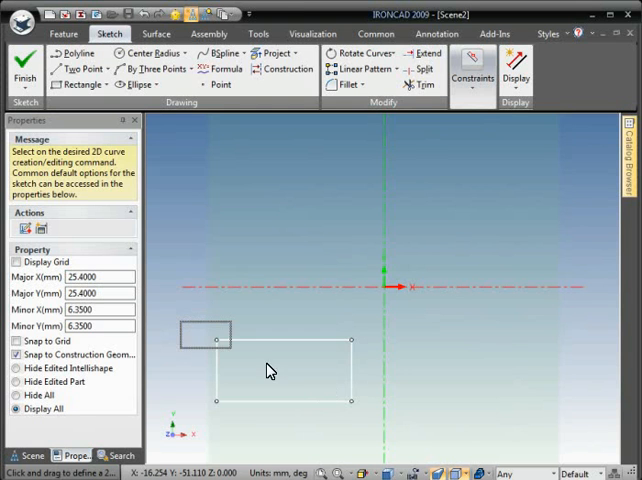
Box-select the rectangle's four sketch lines below the horizontal axis
click(283, 370)
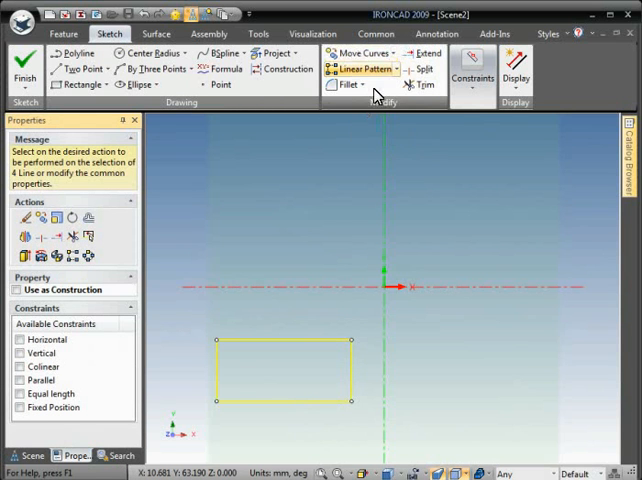
Move the rectangle 50 mm right and 65 mm up with Move Curves
click(356, 53)
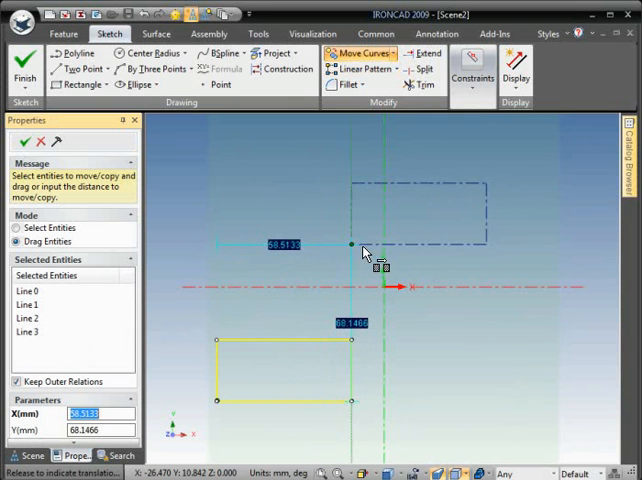
drag(365, 252, 343, 247)
text(50)
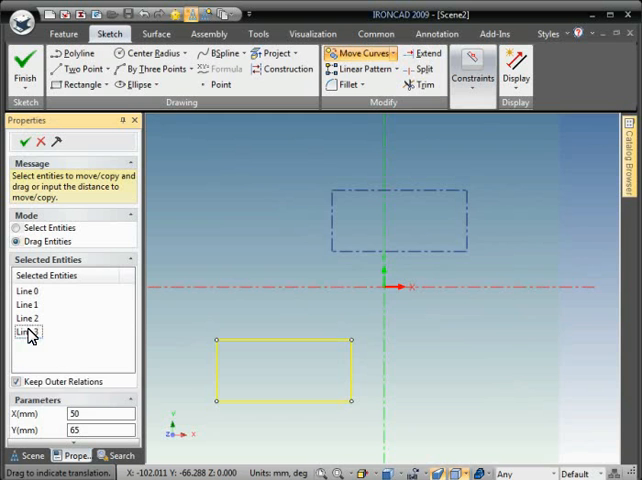
click(28, 331)
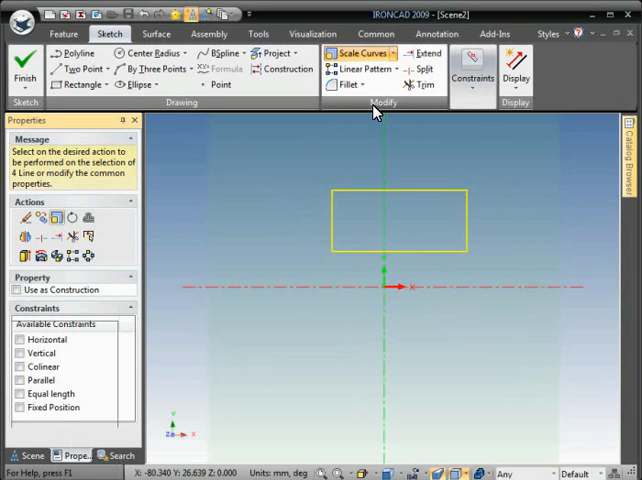
click(350, 53)
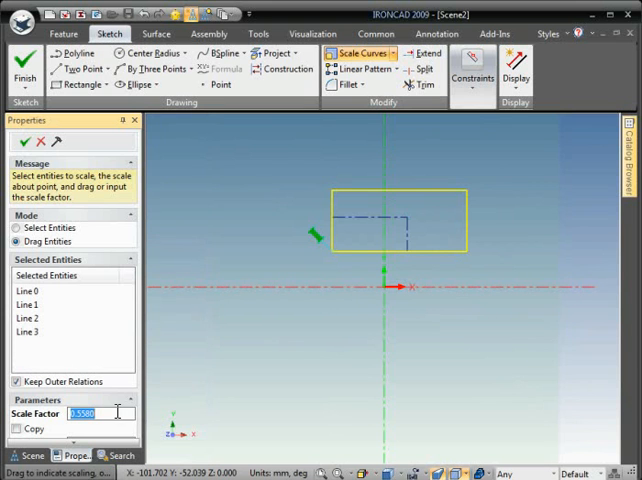
Scale the moved rectangle by a factor of 0.5
text(.5)
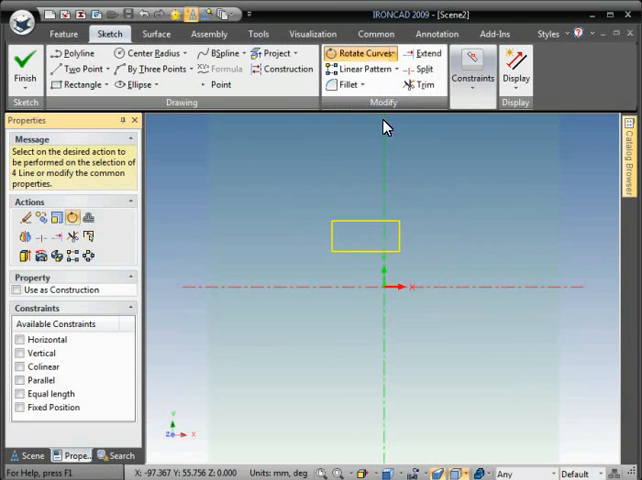
Rotate the small rectangle by 30 degrees with Rotate Curves
click(360, 53)
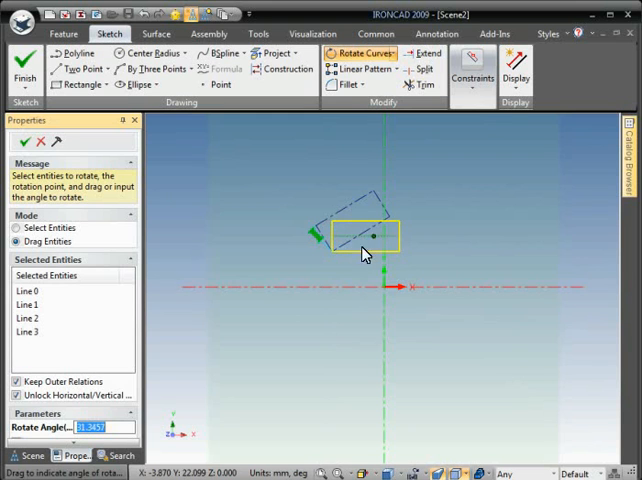
text(3)
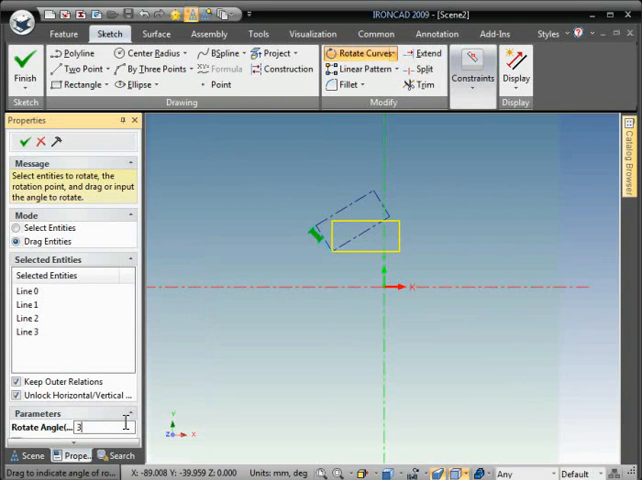
text(0)
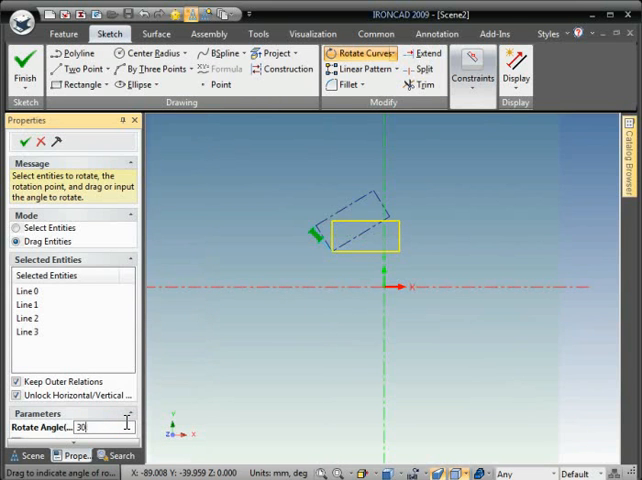